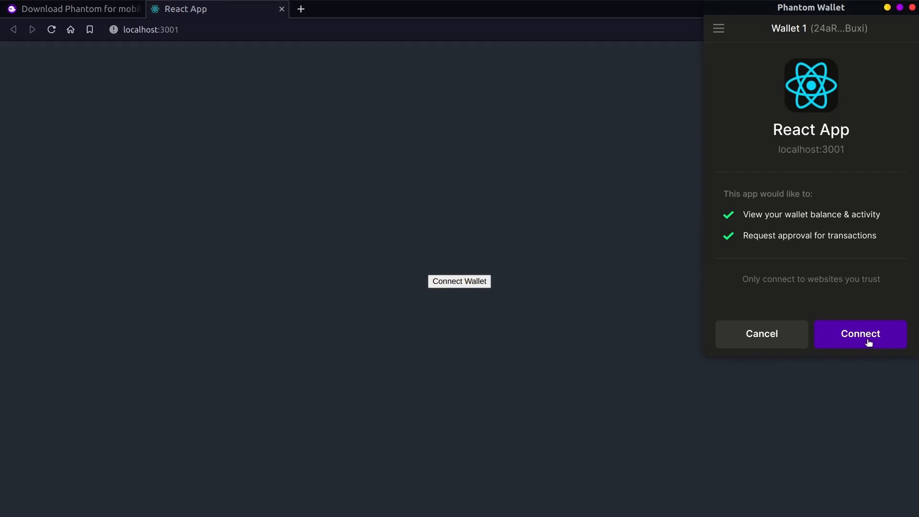
- Approve the Phantom wallet connection for the React app on localhost:3001
{"action": "left_click", "coordinate": [859, 334]}
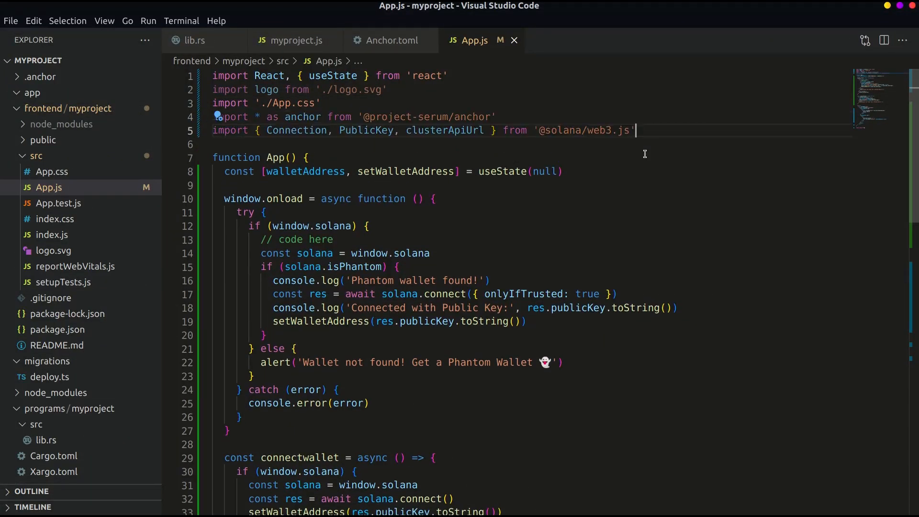
{"action": "mouse_move", "coordinate": [414, 117]}
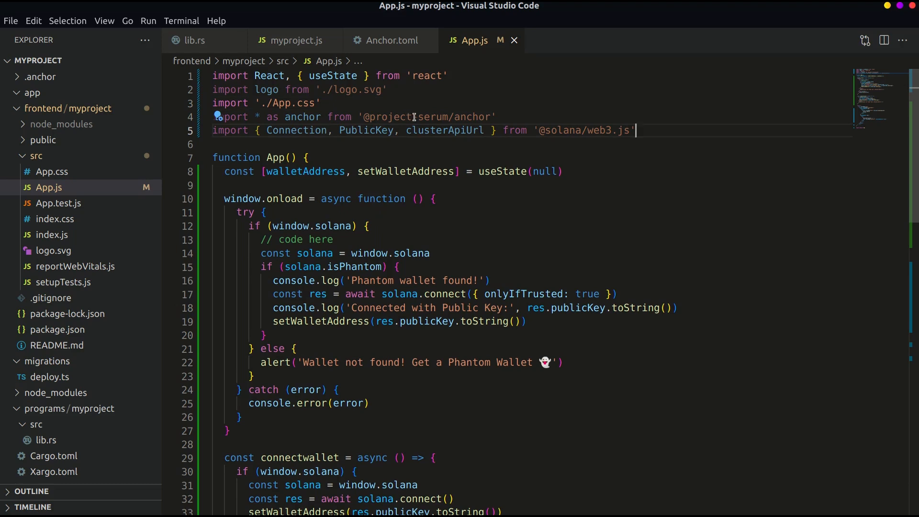
{"action": "mouse_move", "coordinate": [276, 127]}
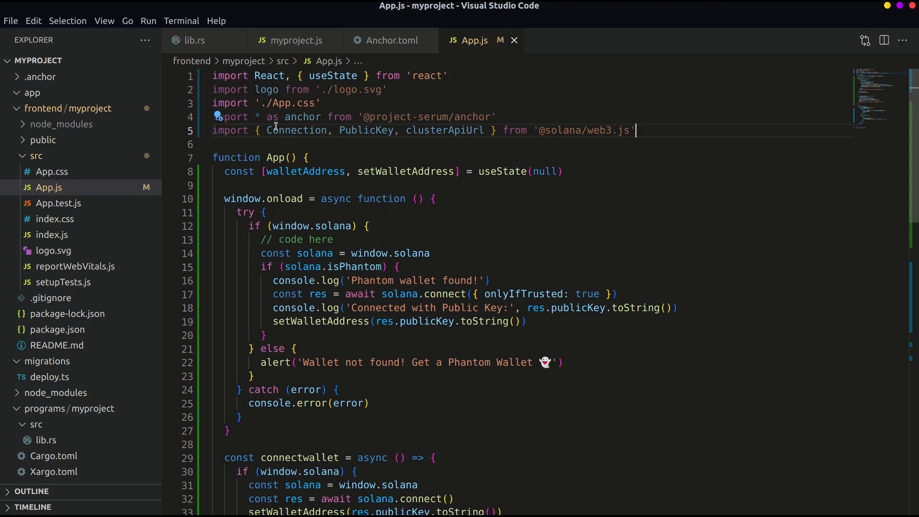
{"action": "mouse_move", "coordinate": [701, 155]}
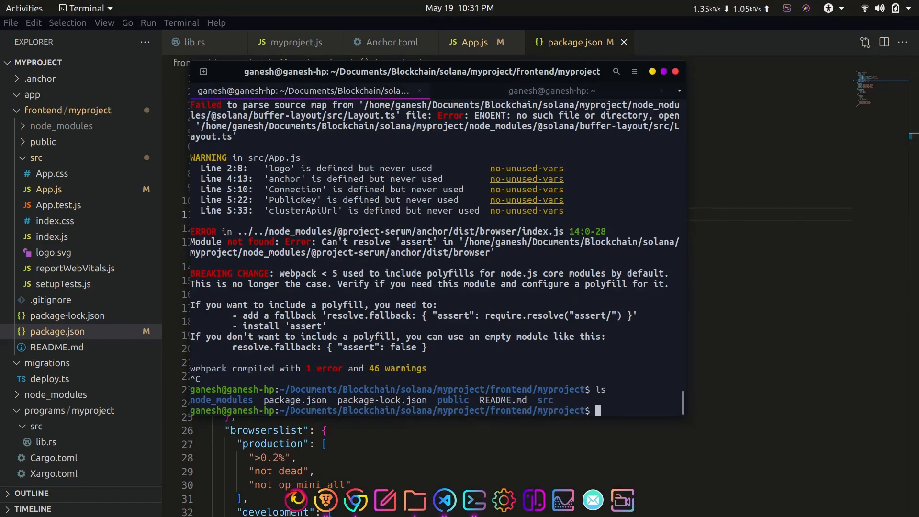
- Remove node_modules and reinstall the frontend npm packages, then return to the editor
{"action": "type", "text": "rm -"}
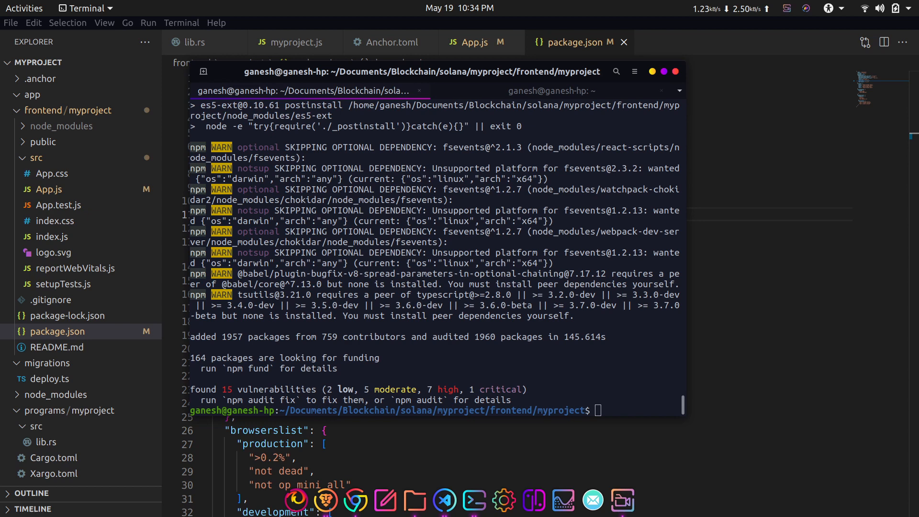
{"action": "left_click", "coordinate": [67, 260]}
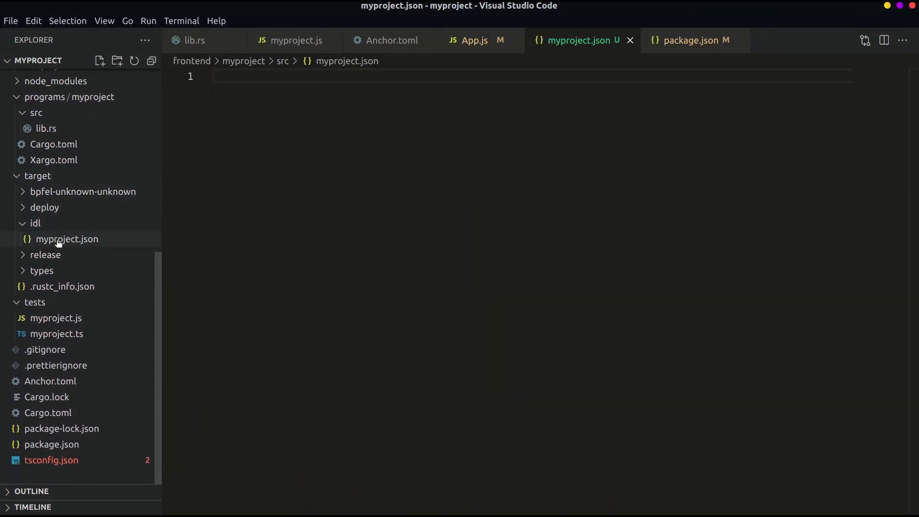
- Copy the whole generated IDL from target/idl/myproject.json for use in App.js
{"action": "left_click", "coordinate": [67, 239]}
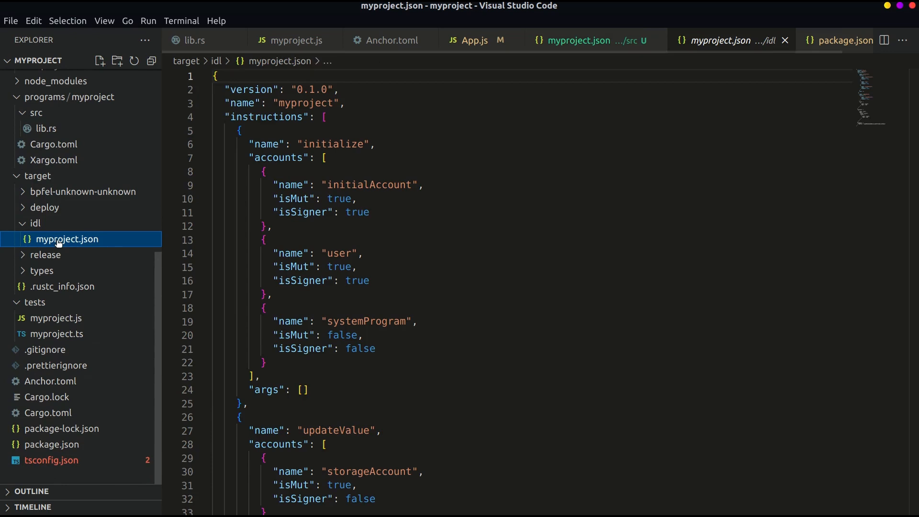
{"action": "key", "text": "ctrl+a"}
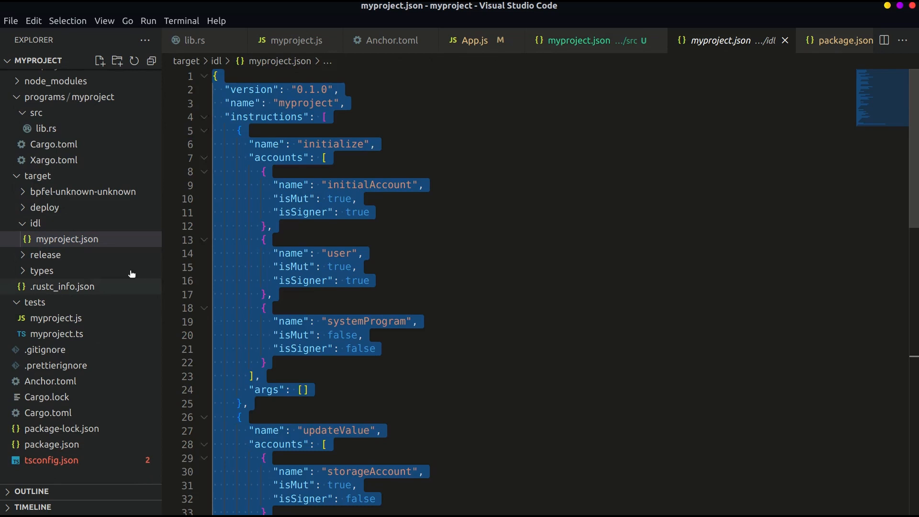
{"action": "scroll", "scroll_direction": "up", "scroll_amount": 3}
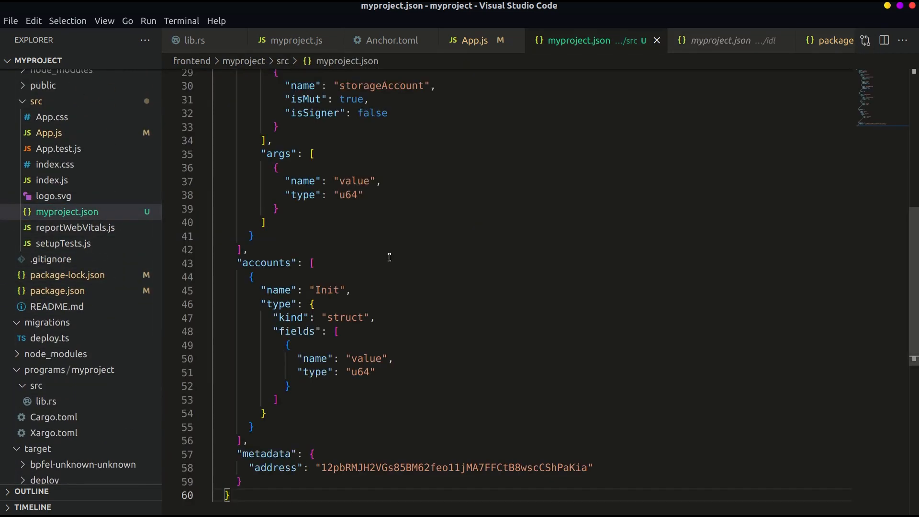
{"action": "scroll", "scroll_direction": "up", "scroll_amount": 3}
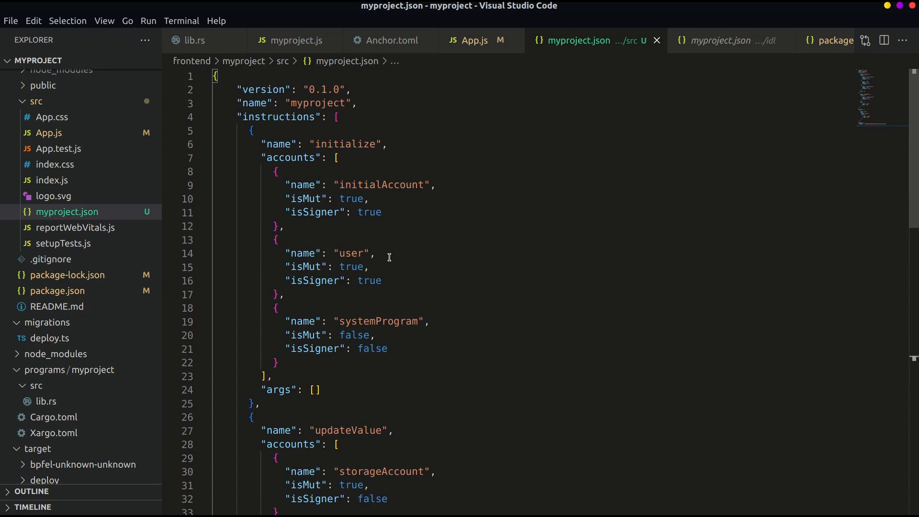
{"action": "left_click", "coordinate": [468, 40]}
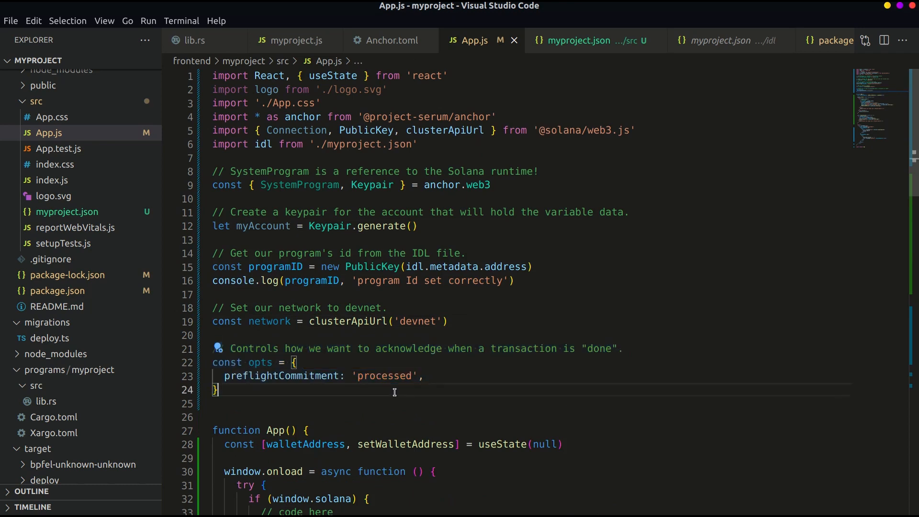
- Define idl import, myAccount keypair, programID, devnet network and processed commitment opts above App
{"action": "scroll", "scroll_direction": "down", "scroll_amount": 3}
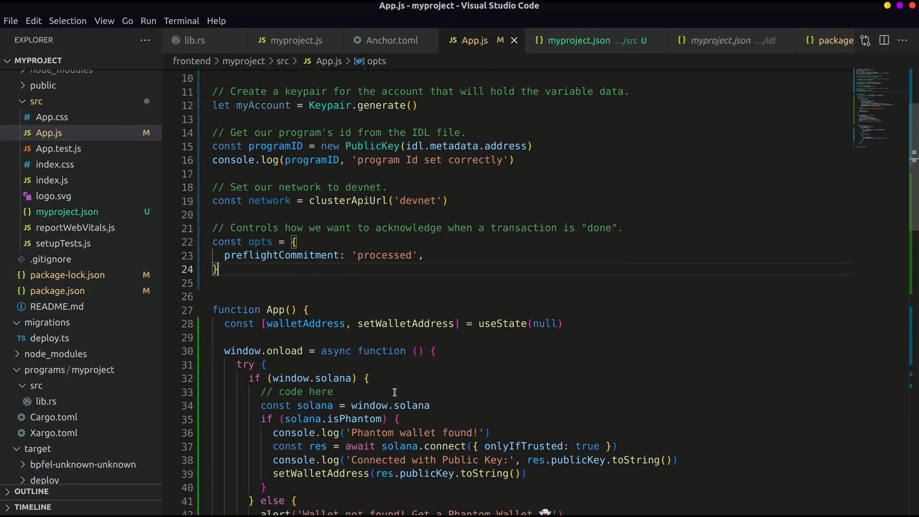
{"action": "scroll", "scroll_direction": "down", "scroll_amount": 3}
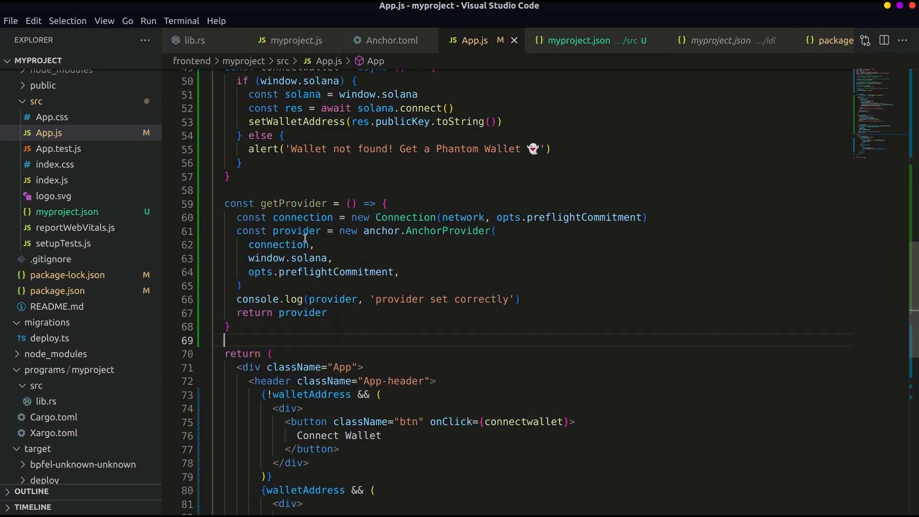
{"action": "mouse_move", "coordinate": [279, 231]}
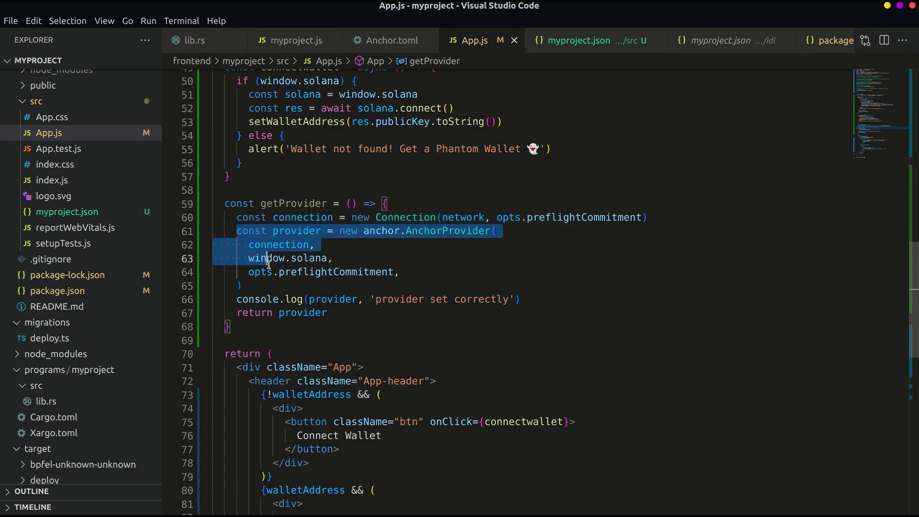
- Write getProvider creating a Connection and anchor.AnchorProvider with window.solana, logging and returning it
{"action": "left_click", "coordinate": [240, 286]}
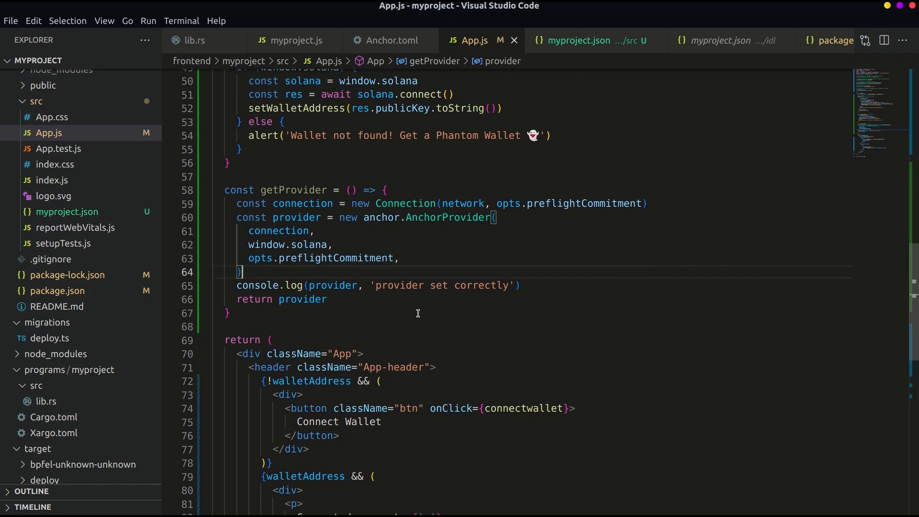
{"action": "scroll", "scroll_direction": "up", "scroll_amount": 3}
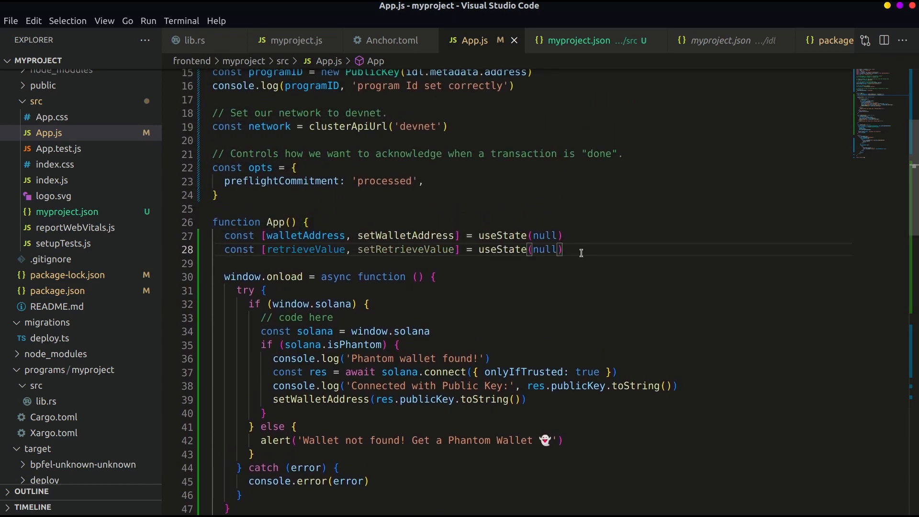
- Add retrieveValue state and an async Retrieve function calling program.account.init.fetch on myAccount
{"action": "scroll", "scroll_direction": "down", "scroll_amount": 3}
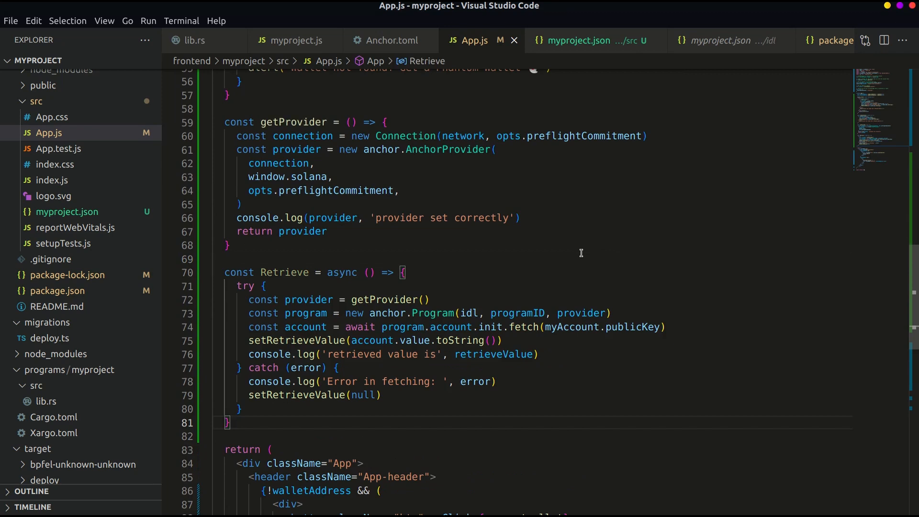
{"action": "scroll", "scroll_direction": "down", "scroll_amount": 3}
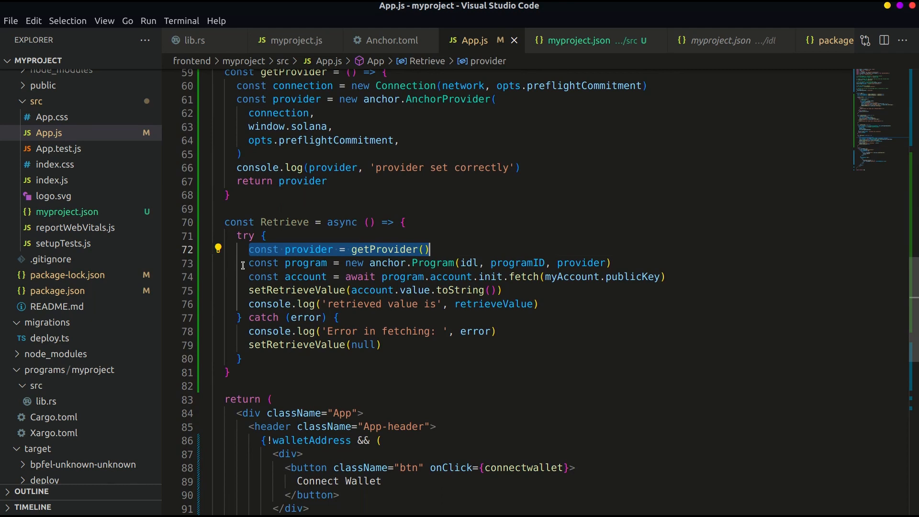
{"action": "left_click", "coordinate": [428, 262]}
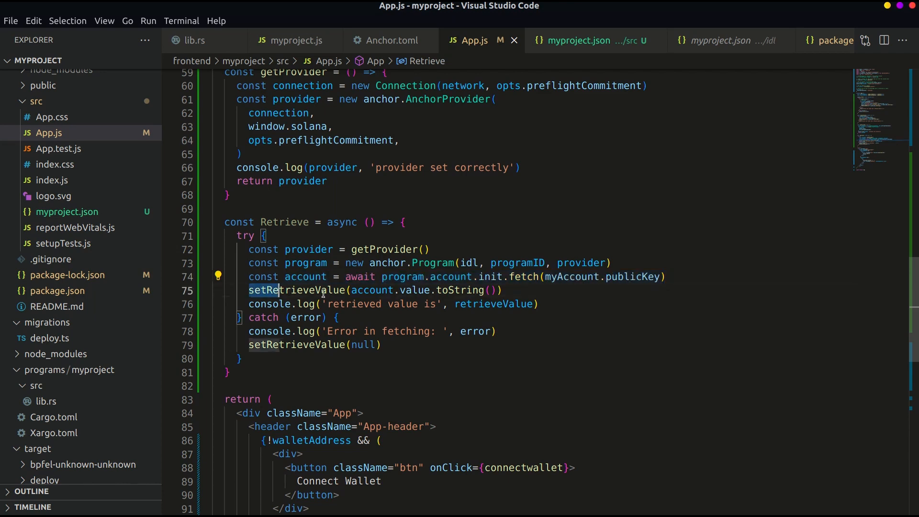
{"action": "left_click", "coordinate": [510, 289]}
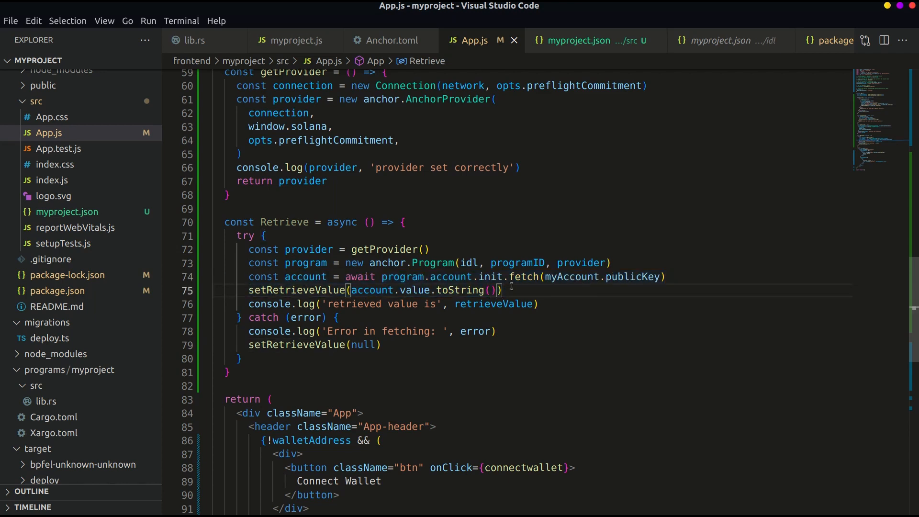
{"action": "mouse_move", "coordinate": [698, 260]}
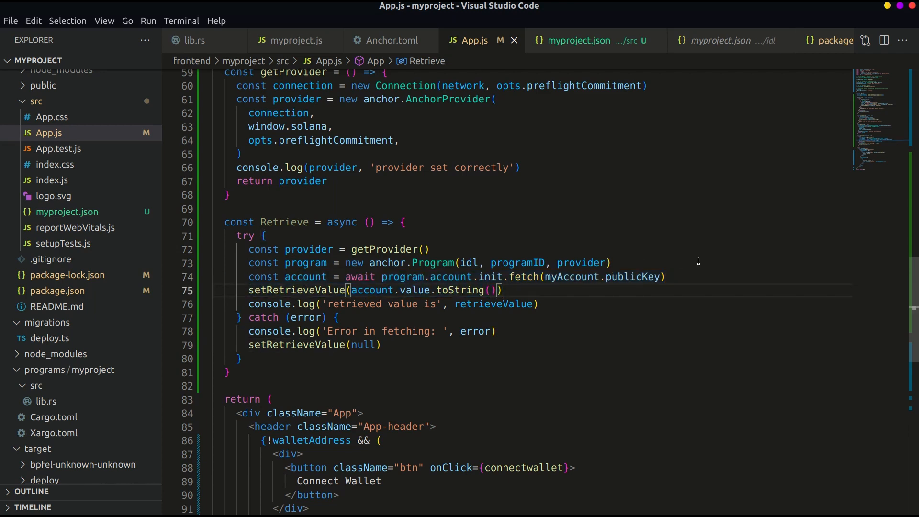